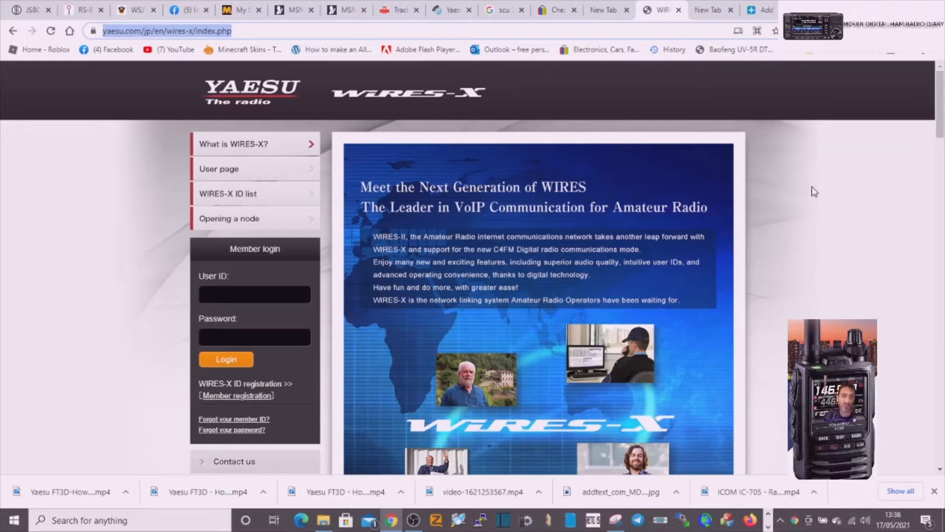
pyautogui.moveTo(241, 158)
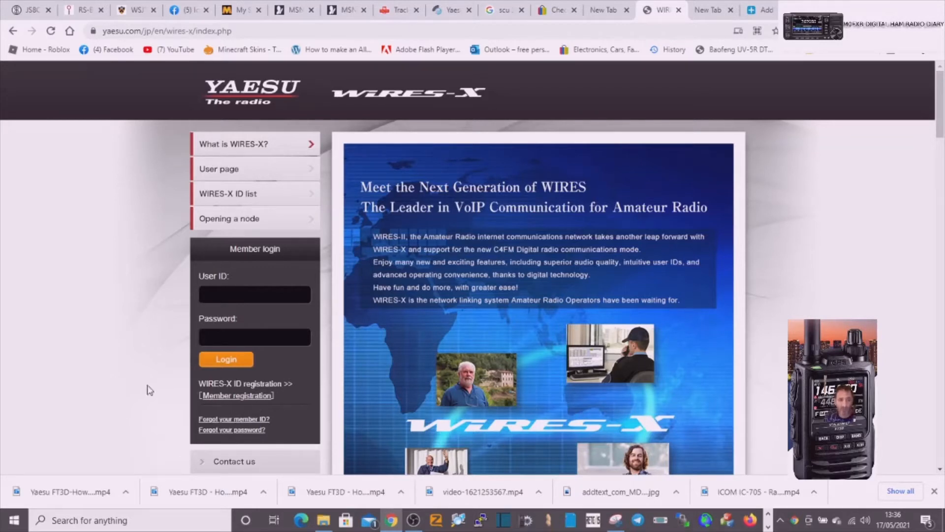
pyautogui.moveTo(103, 313)
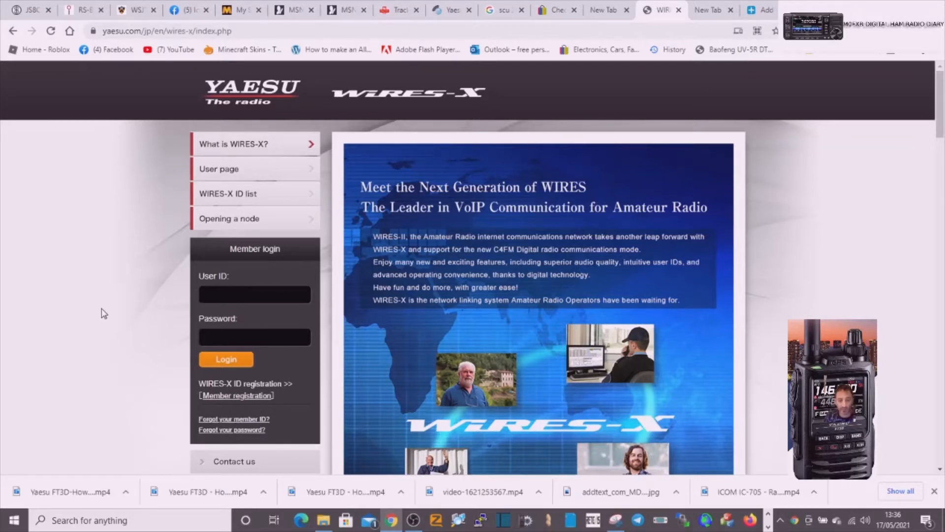
# Request the new member registration e-mail for the M0FXB address via Member registration.
pyautogui.click(237, 395)
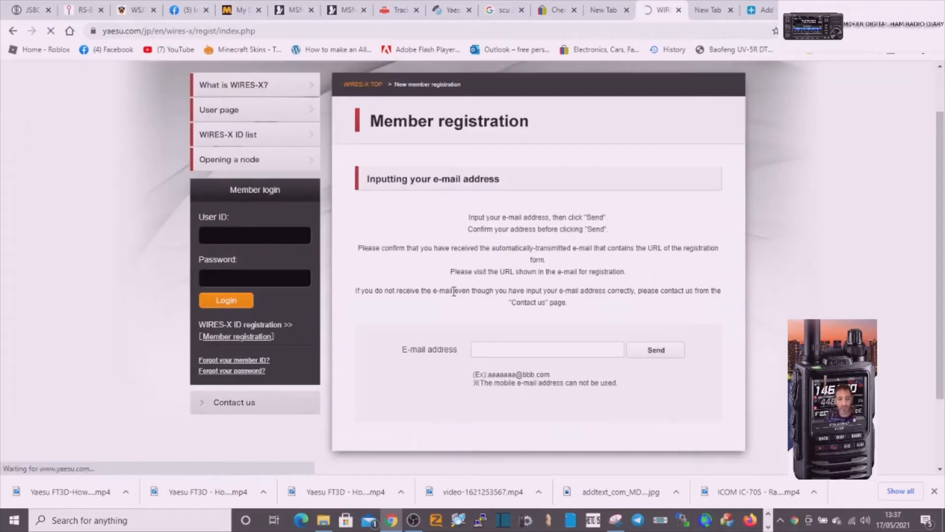
pyautogui.click(546, 348)
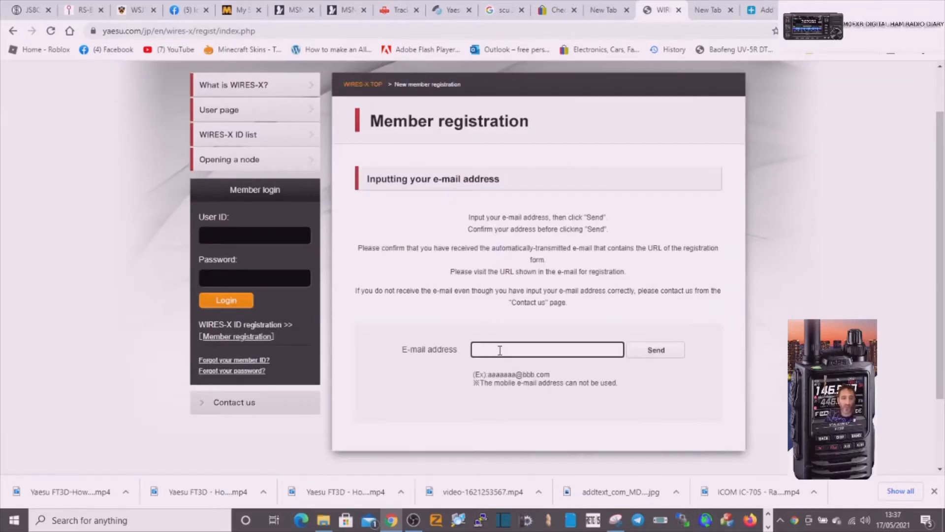
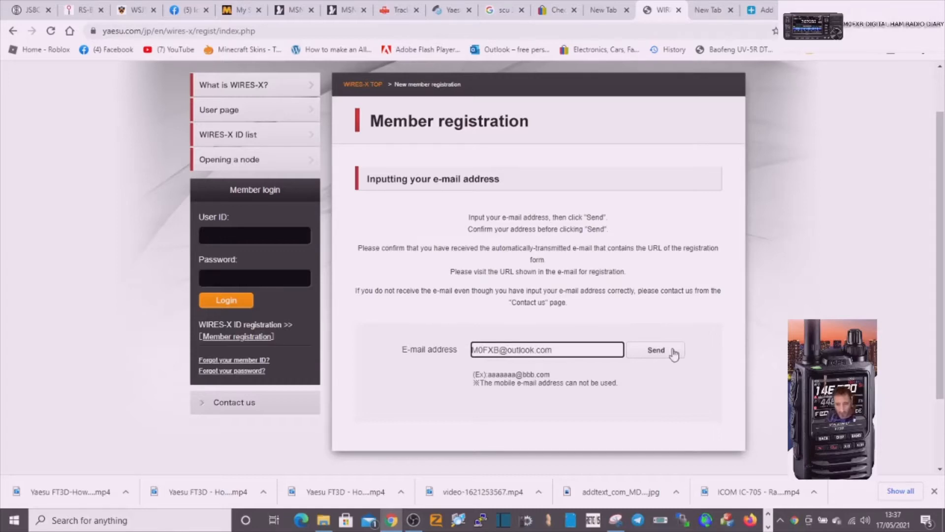
pyautogui.click(656, 350)
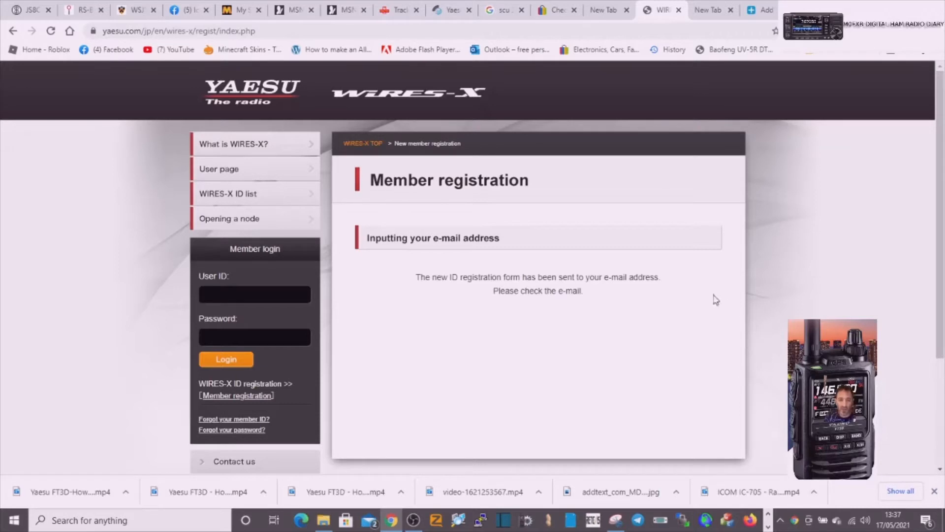
pyautogui.moveTo(780, 306)
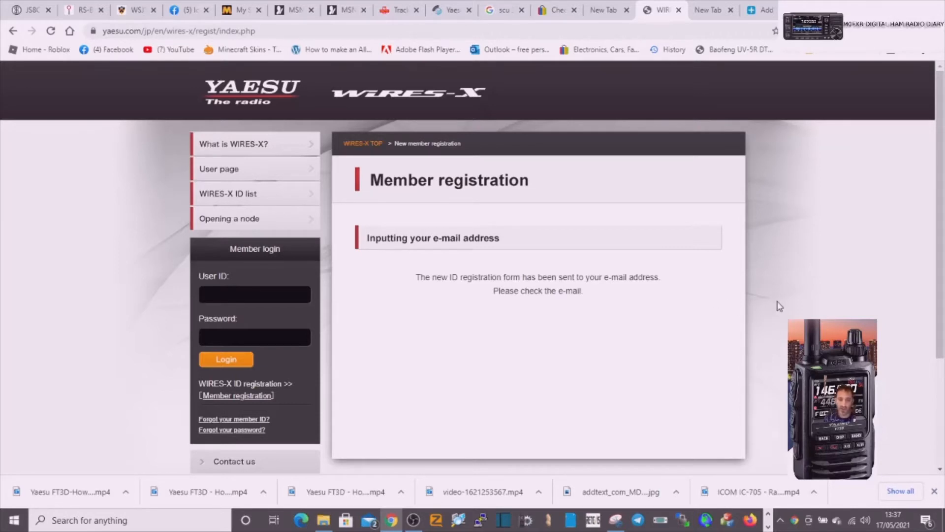
pyautogui.moveTo(803, 309)
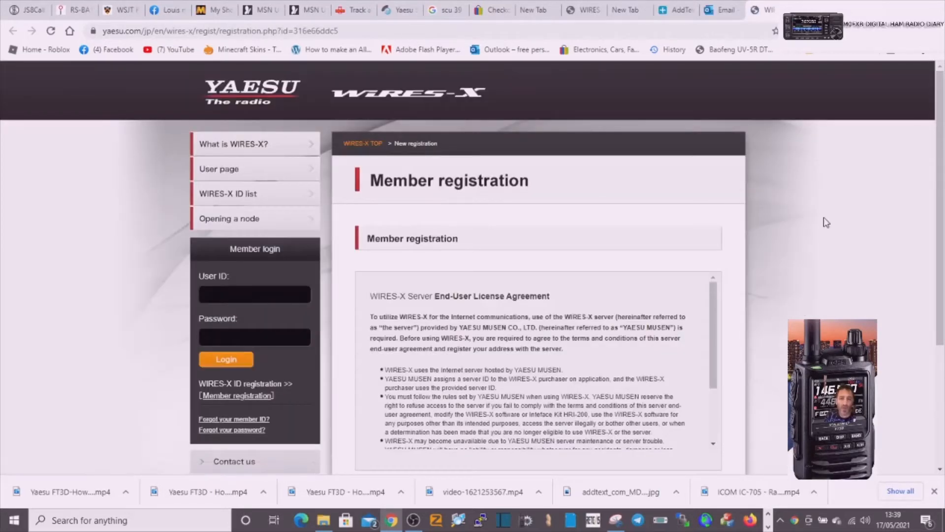
# Agree to the WIRES-X server license agreement and proceed to the member details form.
pyautogui.scroll(-3)
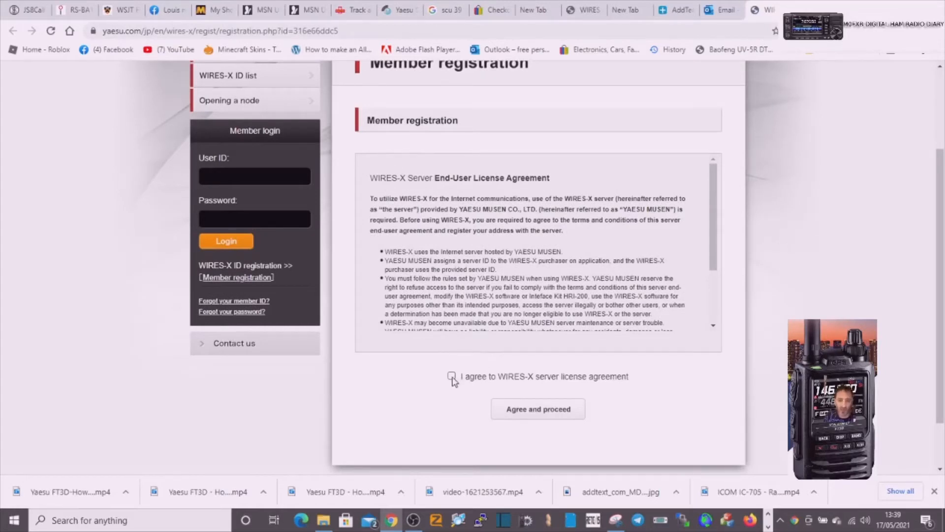
pyautogui.click(452, 375)
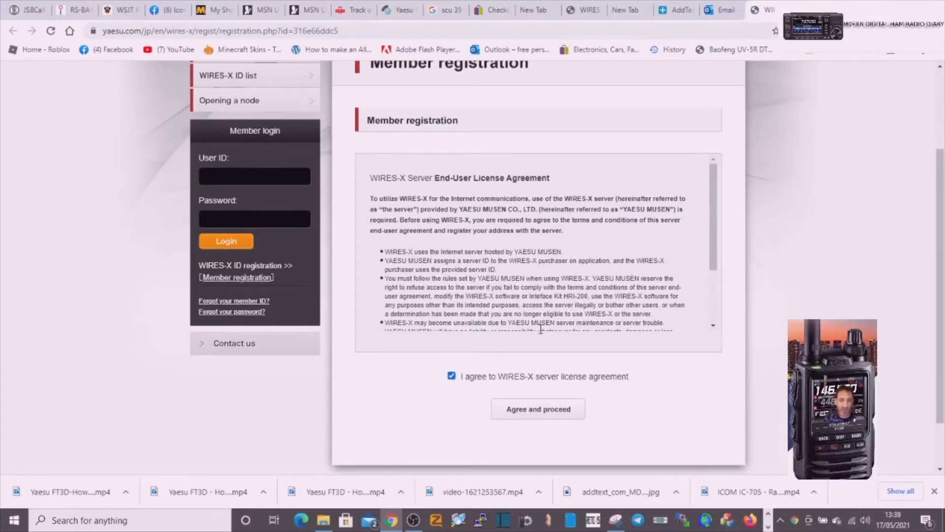
pyautogui.scroll(-3)
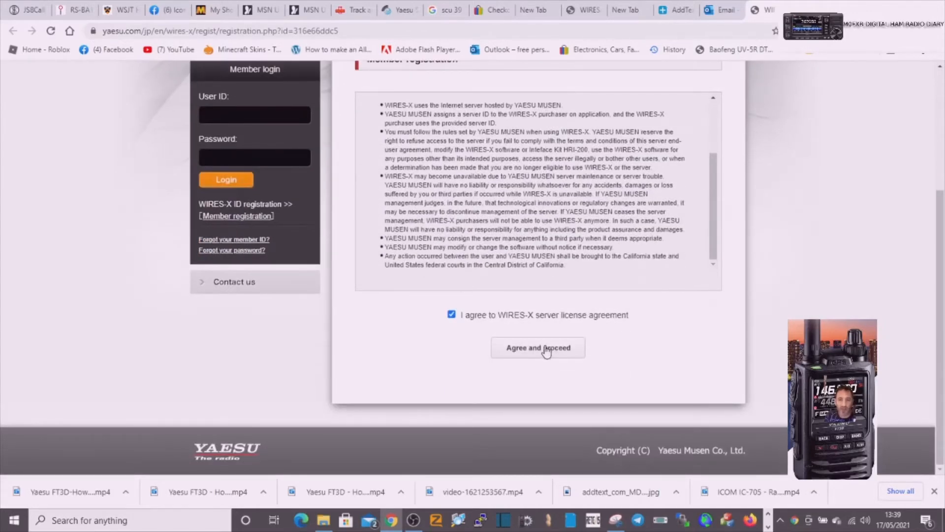
pyautogui.click(537, 347)
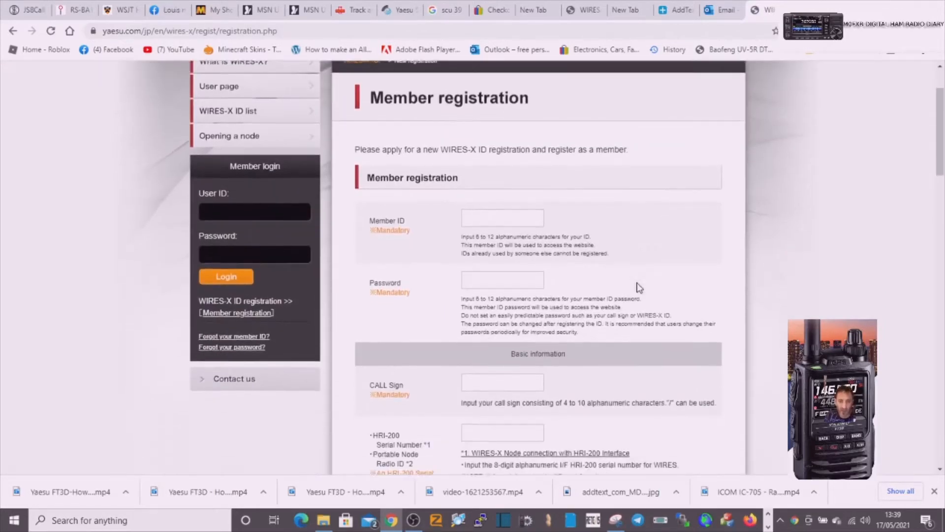
# Enter the member ID and M0 call sign, begin the password, and confirm the form resubmission.
pyautogui.scroll(-3)
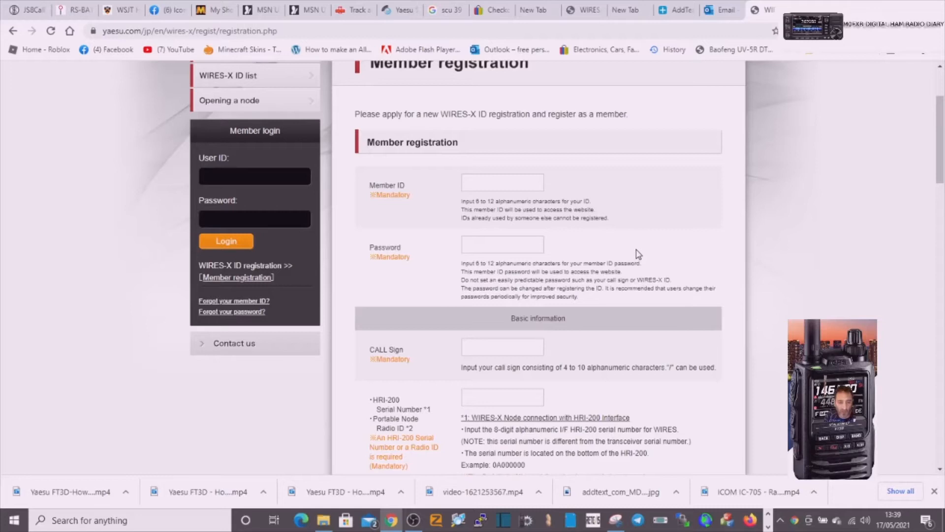
pyautogui.click(14, 31)
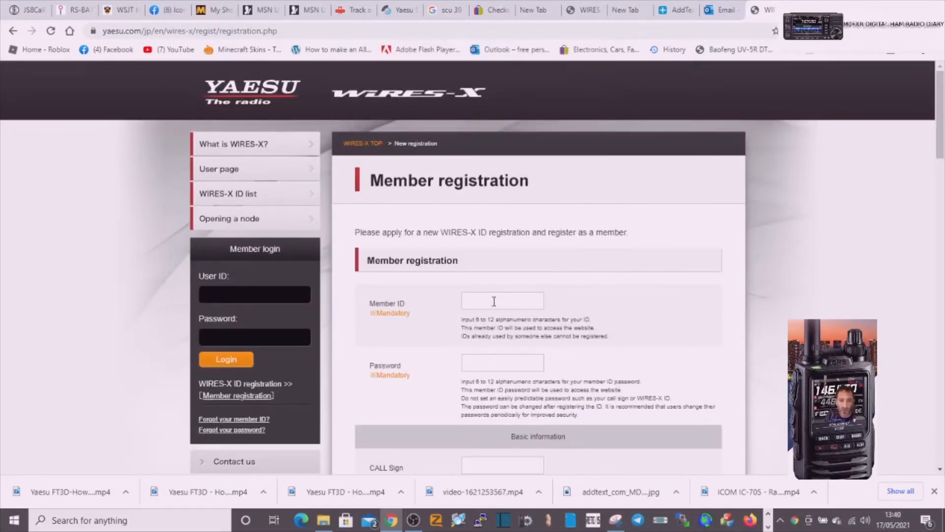
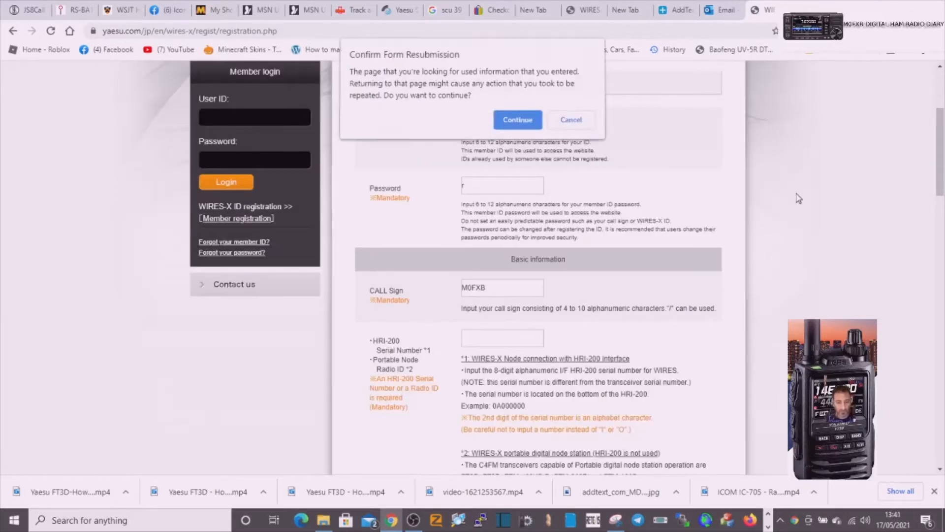
pyautogui.click(517, 119)
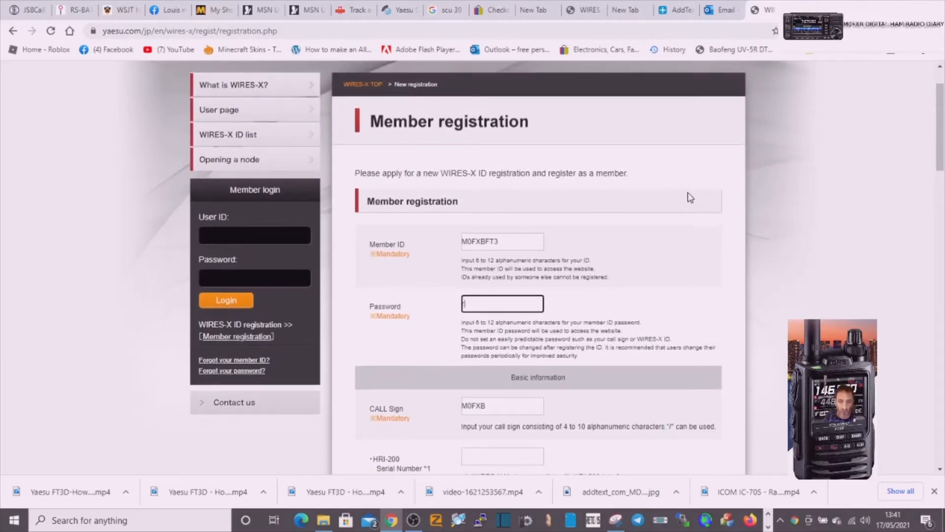
# Work down the registration form and enter the member password.
pyautogui.scroll(-3)
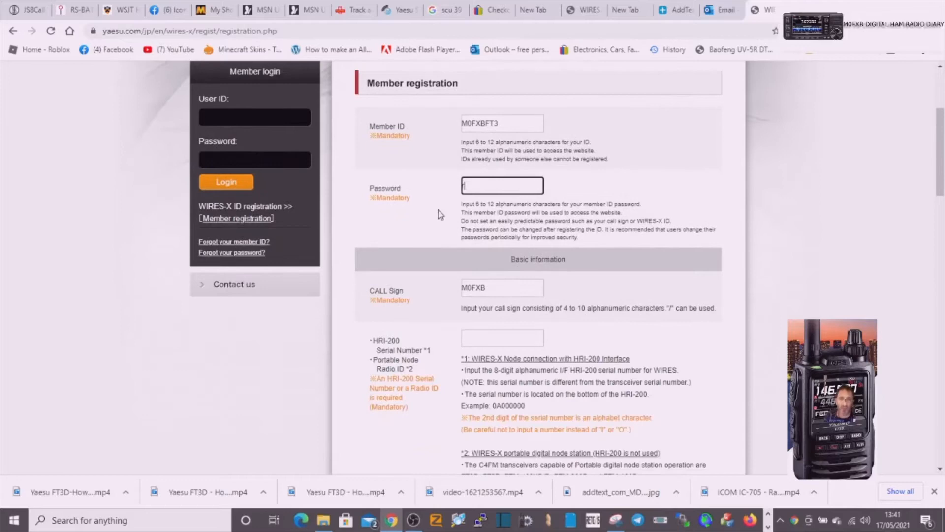
pyautogui.scroll(-3)
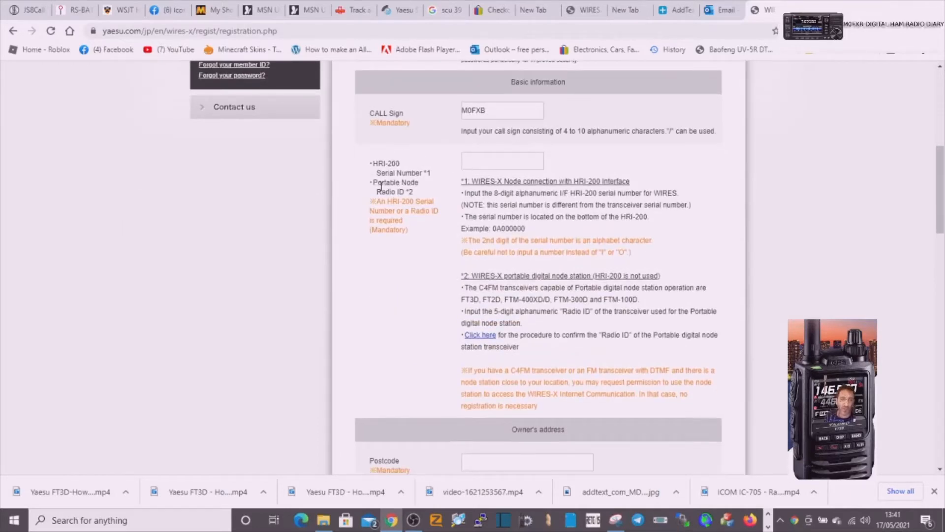
pyautogui.scroll(-3)
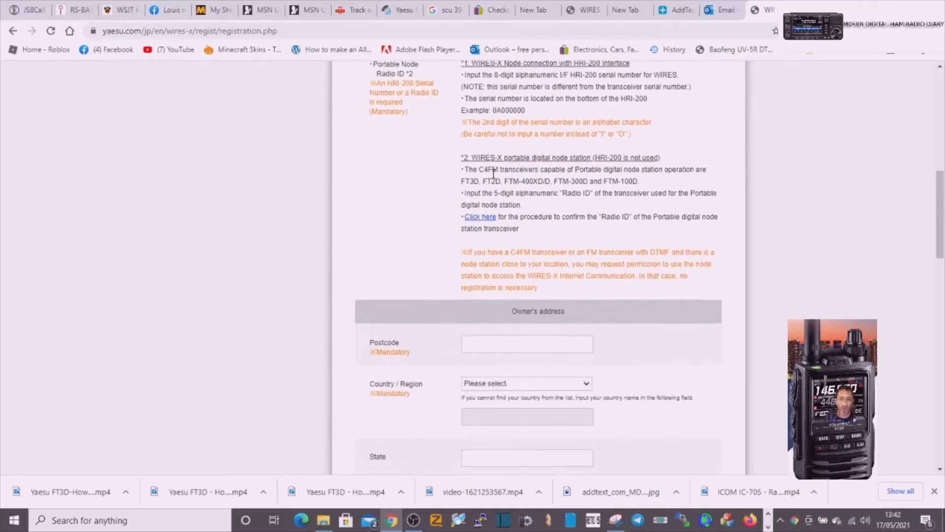
pyautogui.scroll(-3)
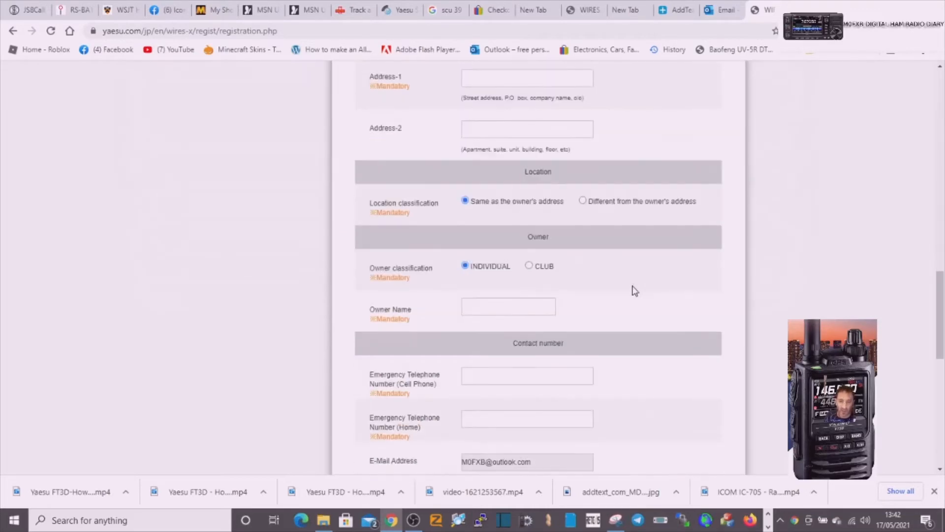
pyautogui.scroll(-3)
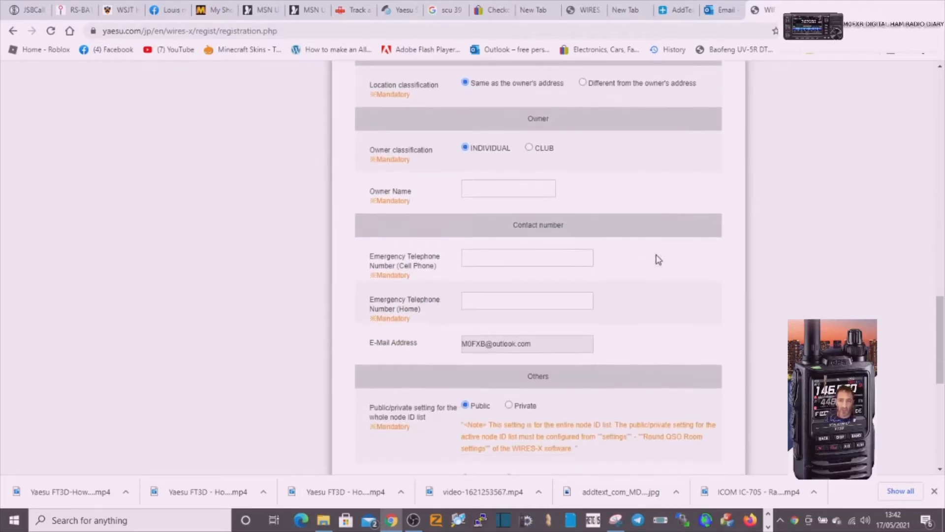
pyautogui.scroll(-3)
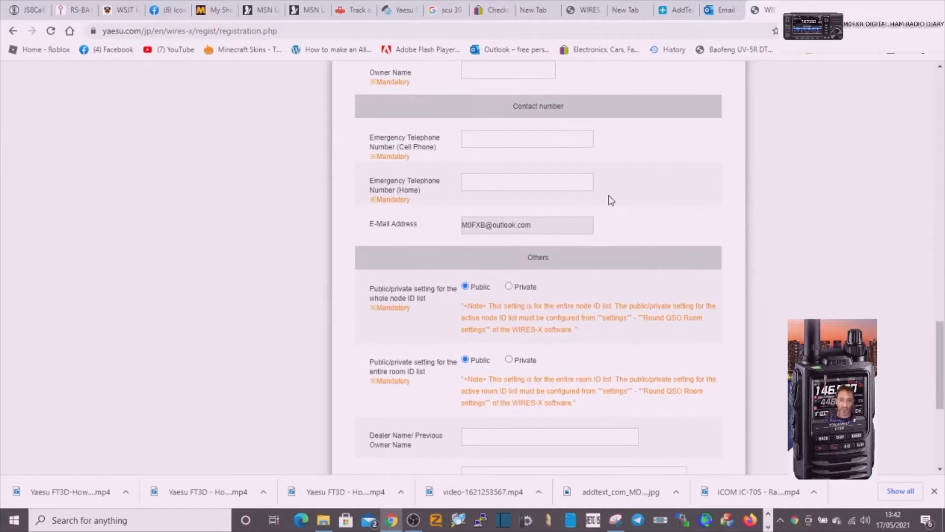
pyautogui.scroll(-3)
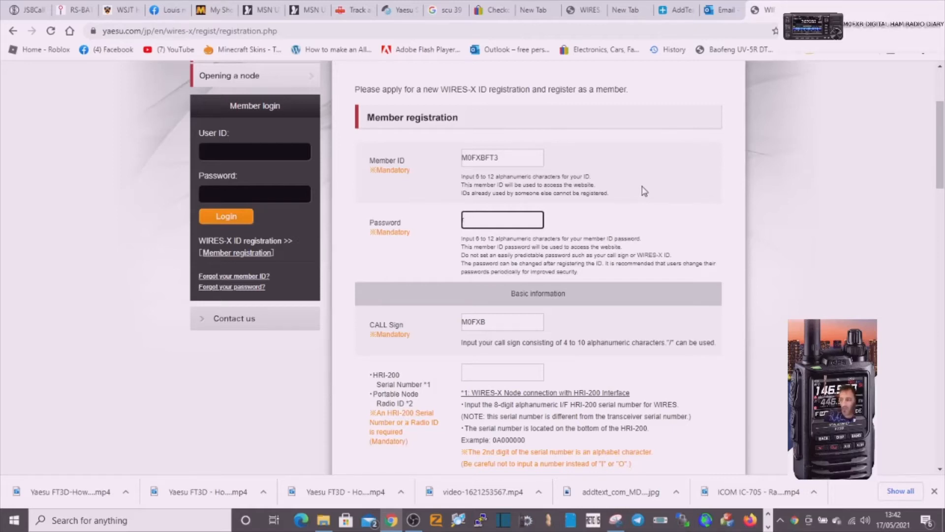
pyautogui.click(501, 219)
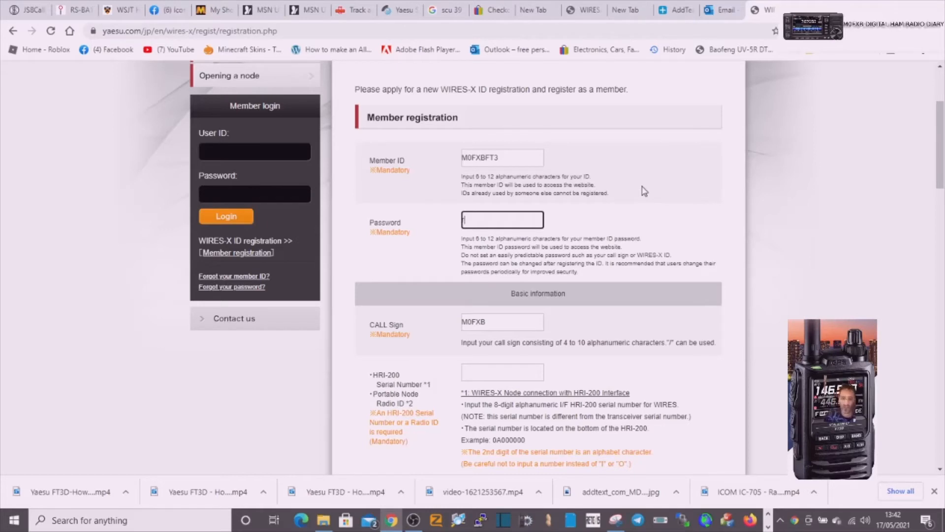
pyautogui.moveTo(735, 208)
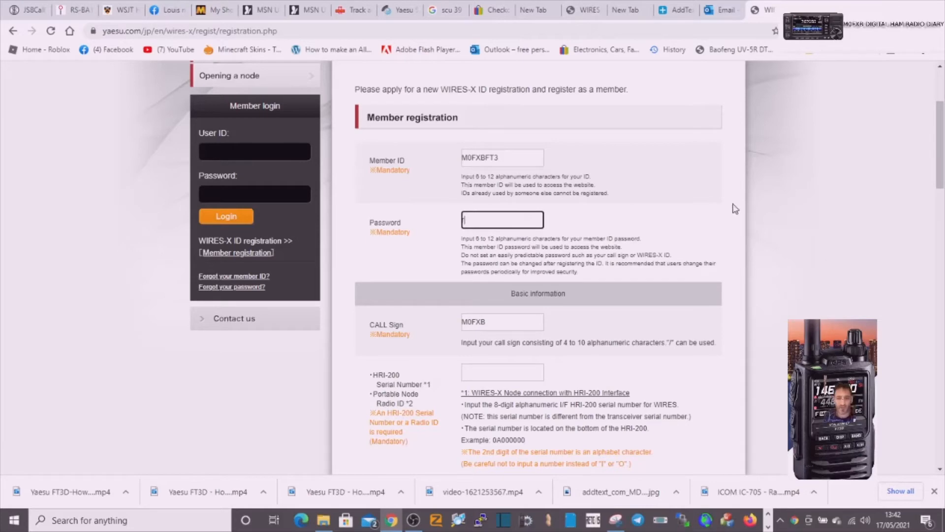
pyautogui.scroll(-3)
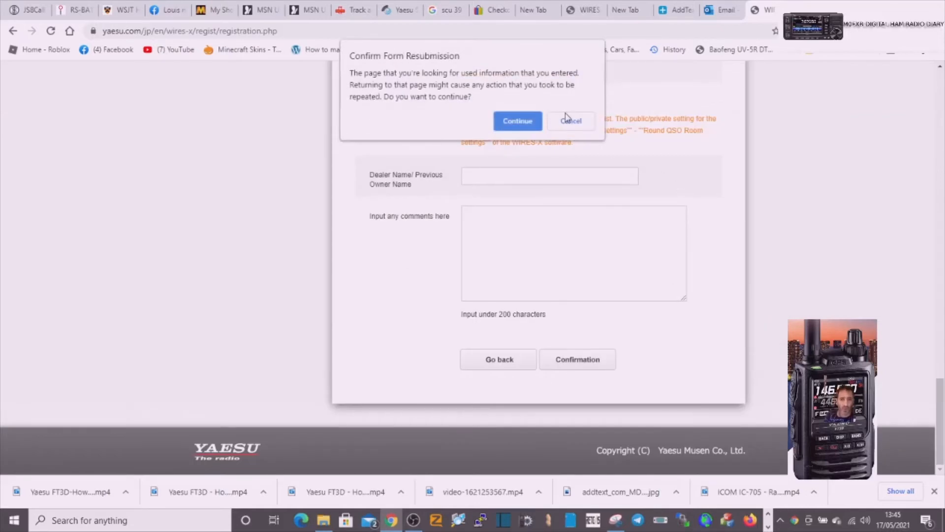
# Review the details on the Confirmation page and send the WIRES-X ID application.
pyautogui.click(517, 120)
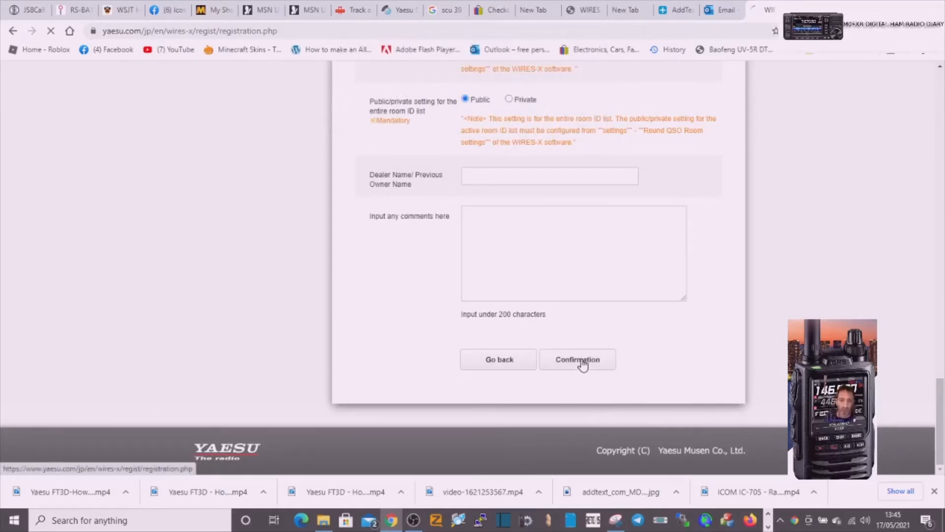
pyautogui.click(577, 360)
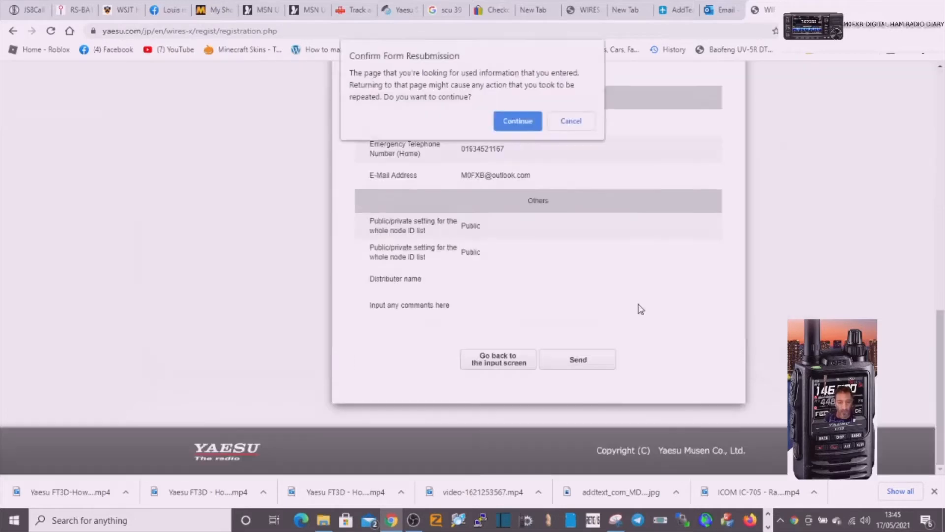
pyautogui.click(517, 120)
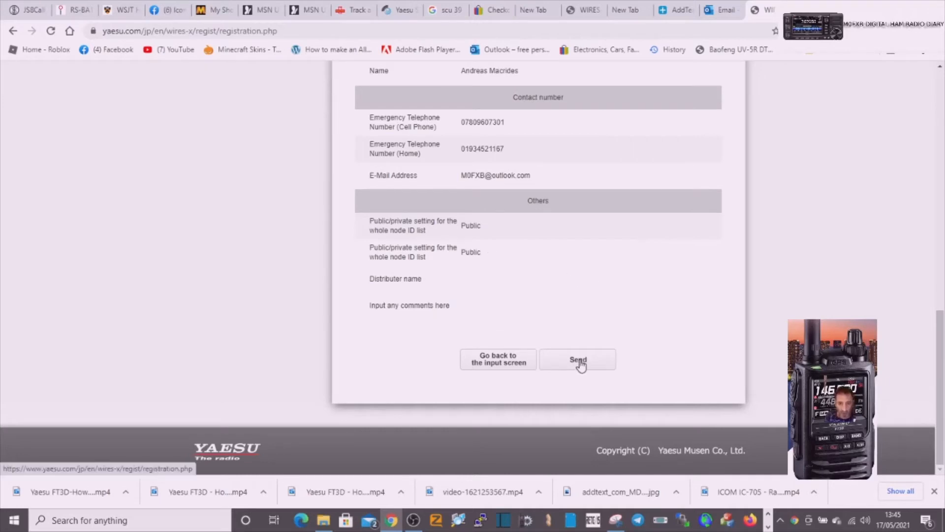
pyautogui.click(577, 360)
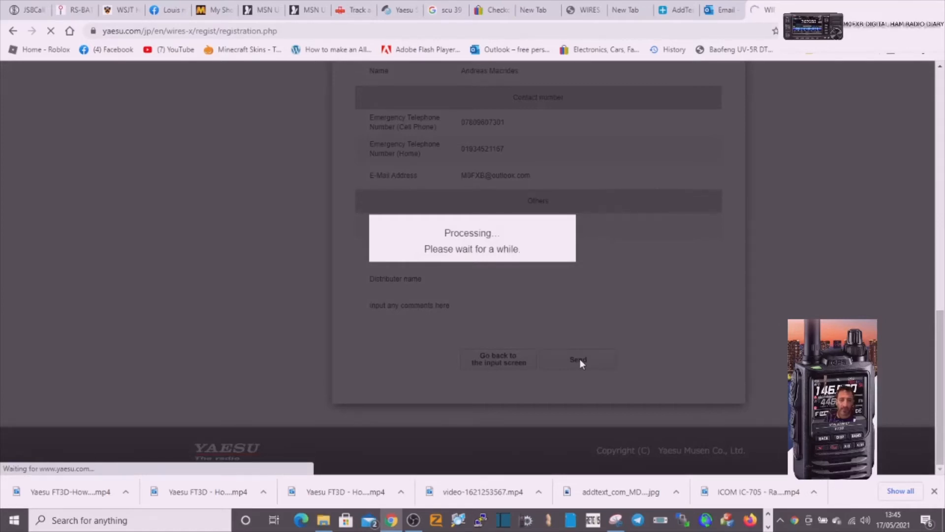
pyautogui.click(577, 359)
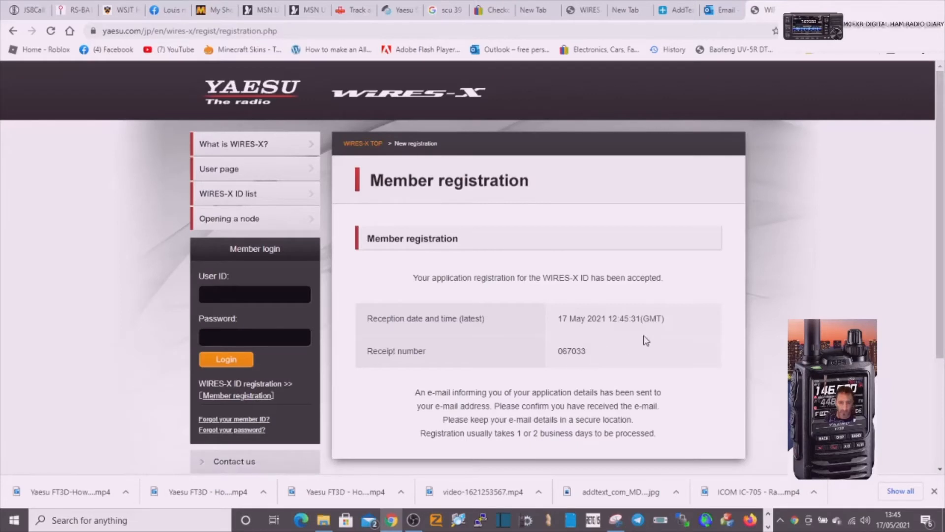
pyautogui.moveTo(663, 354)
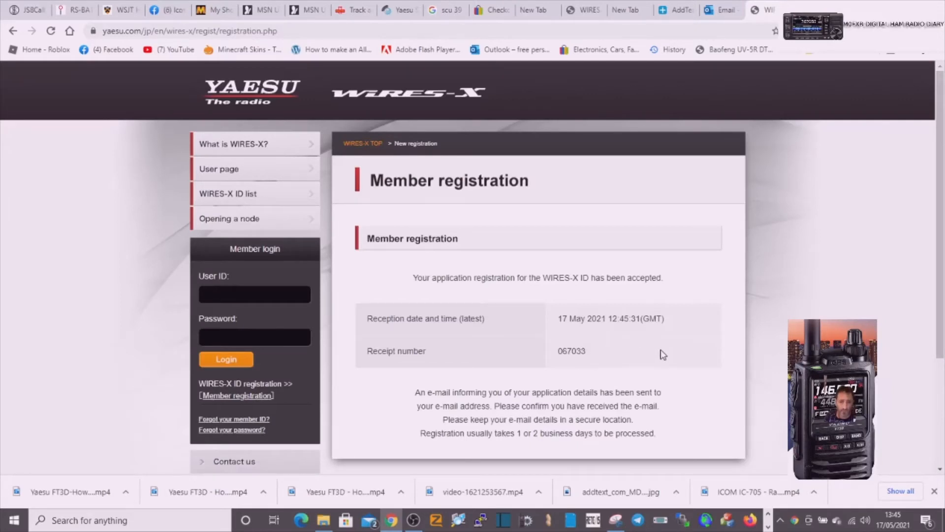
pyautogui.scroll(-3)
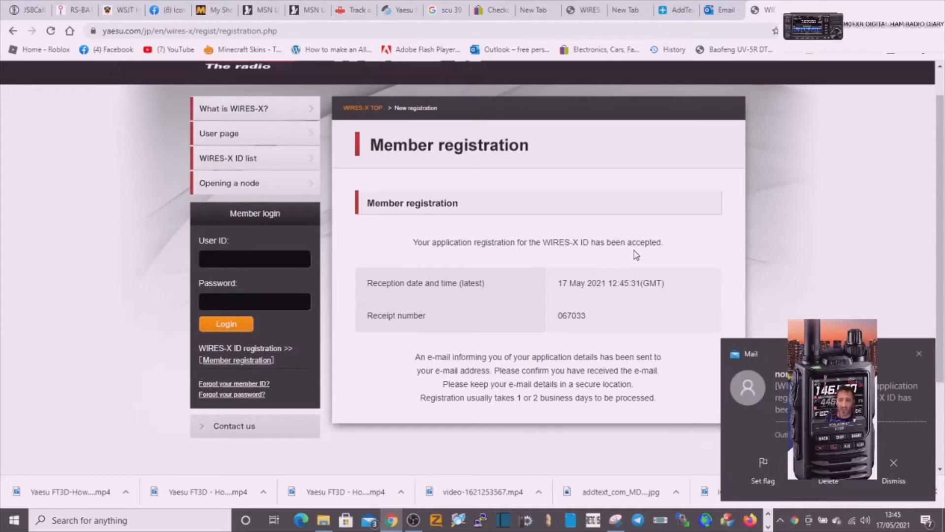
pyautogui.moveTo(612, 246)
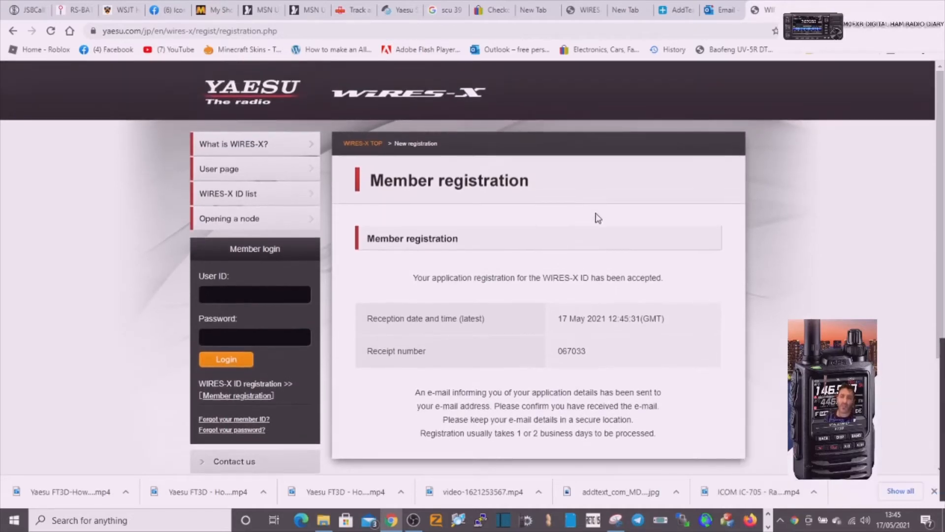
pyautogui.scroll(-3)
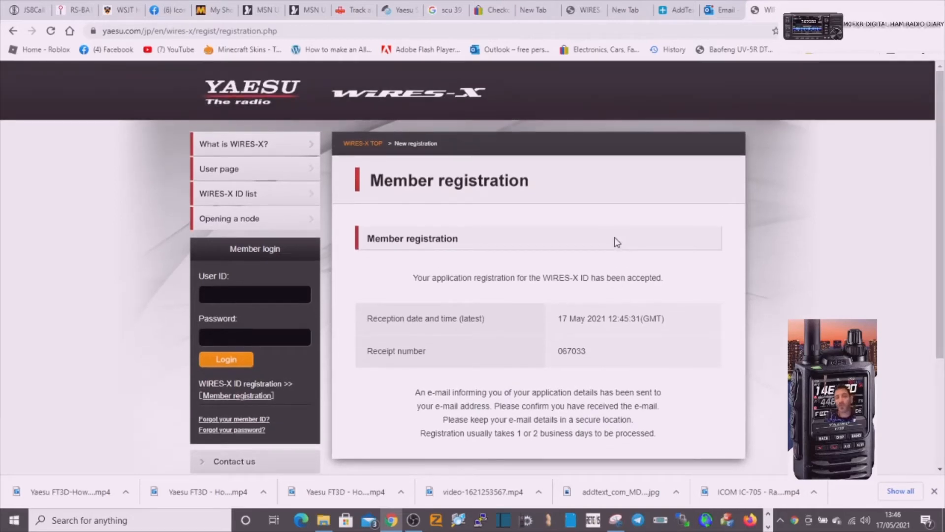
pyautogui.moveTo(621, 259)
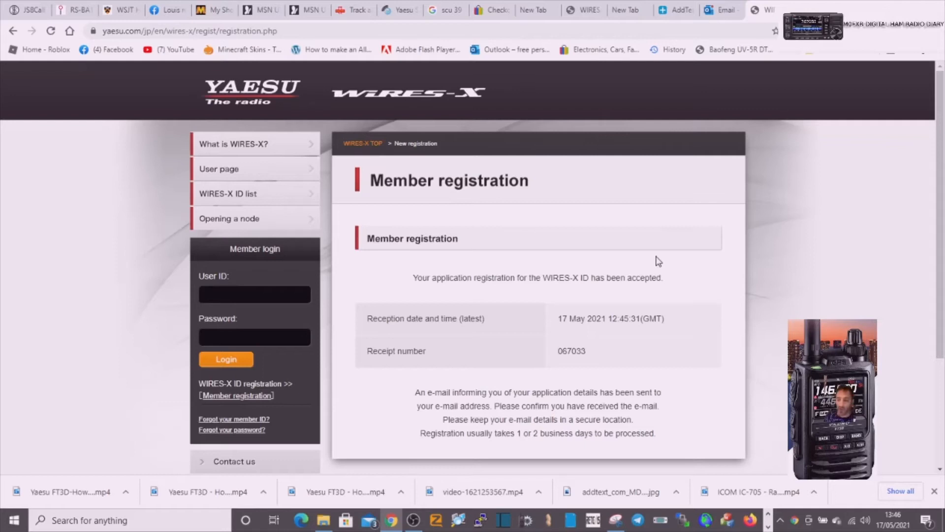
pyautogui.moveTo(635, 230)
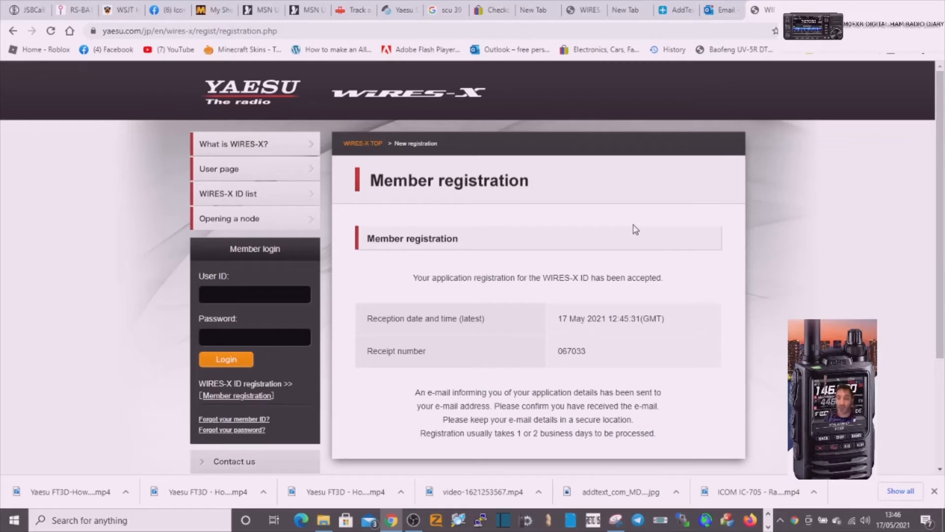
pyautogui.moveTo(843, 234)
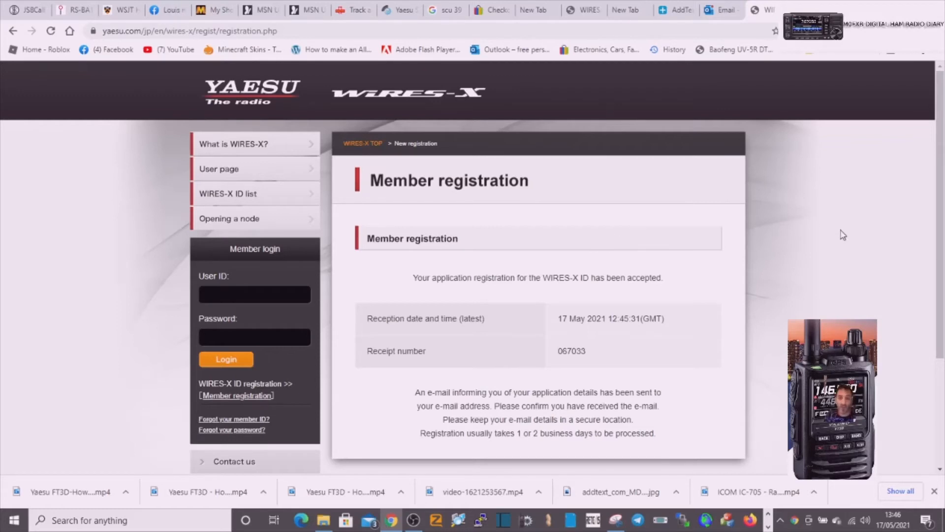
pyautogui.moveTo(776, 256)
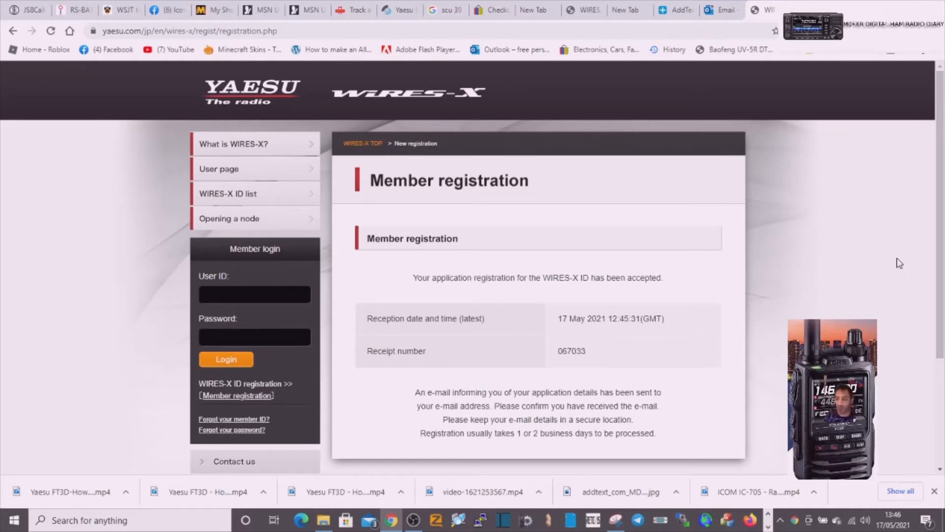
pyautogui.moveTo(863, 262)
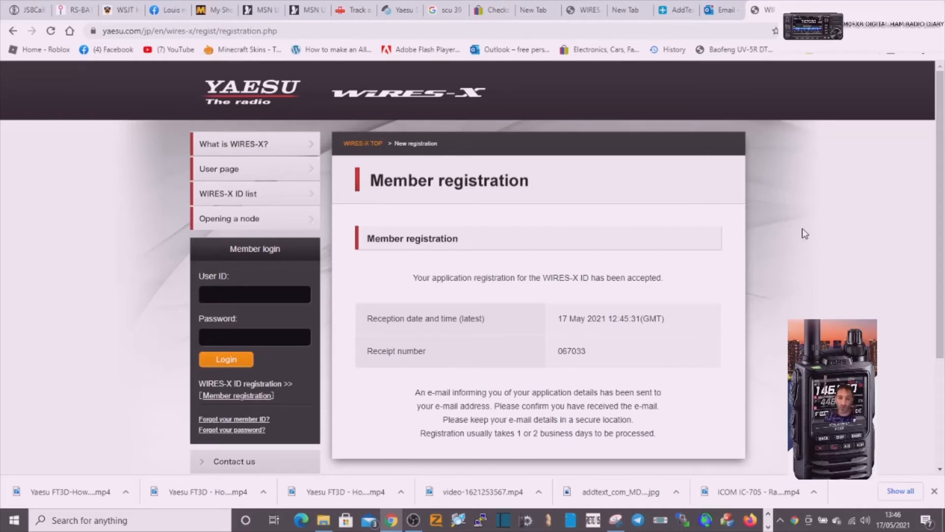
pyautogui.moveTo(912, 218)
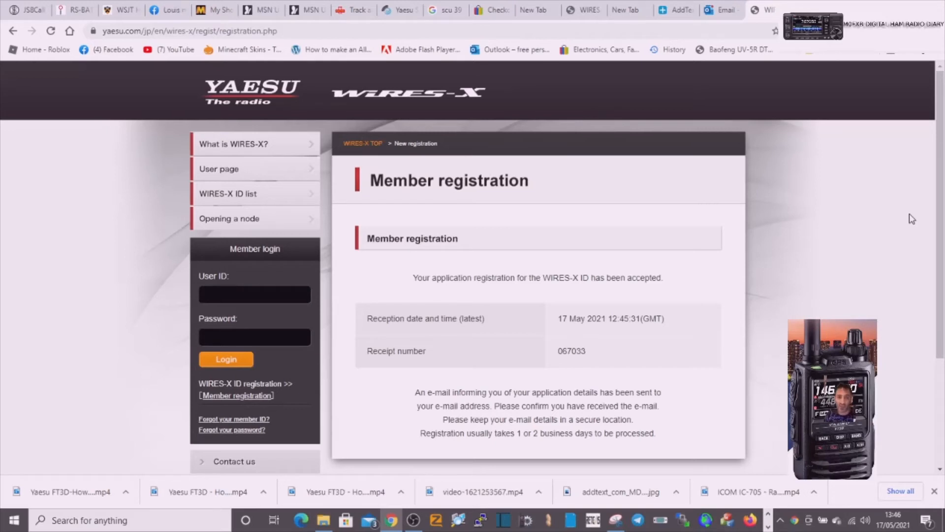
pyautogui.moveTo(835, 233)
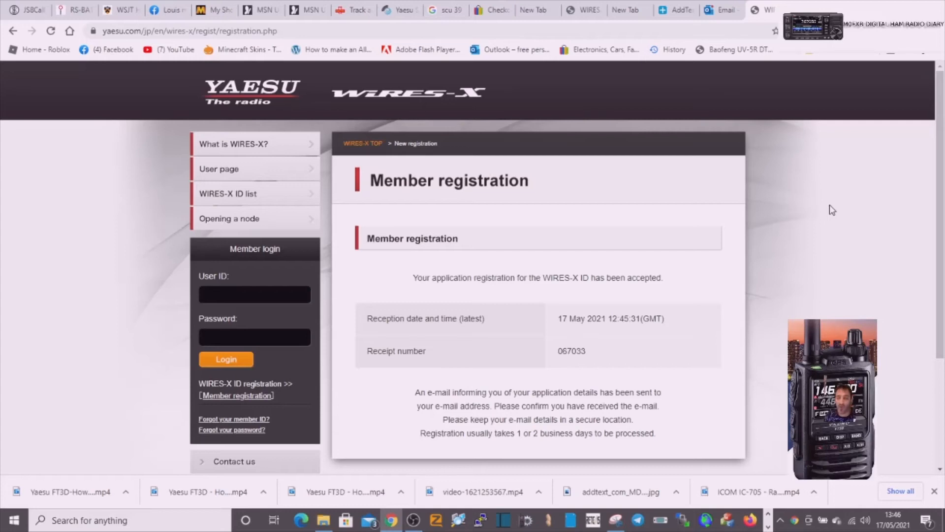
pyautogui.moveTo(872, 213)
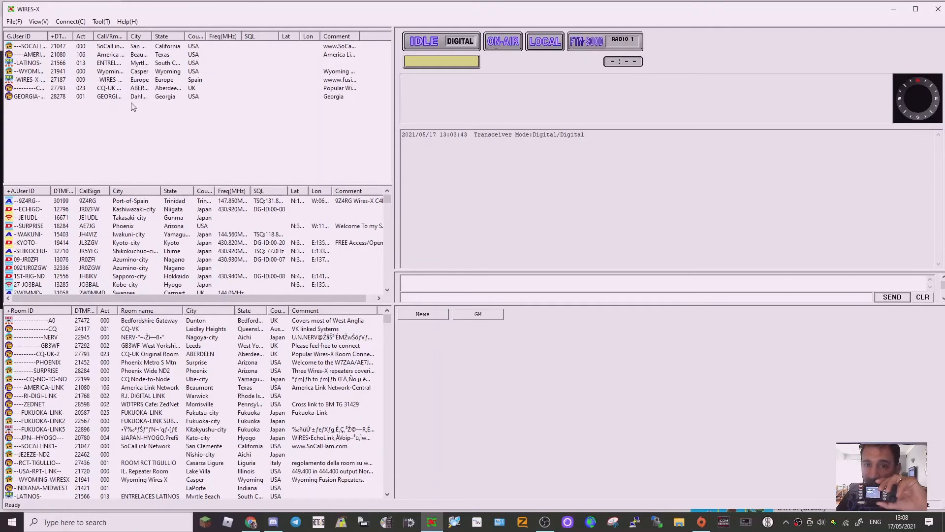
pyautogui.moveTo(551, 362)
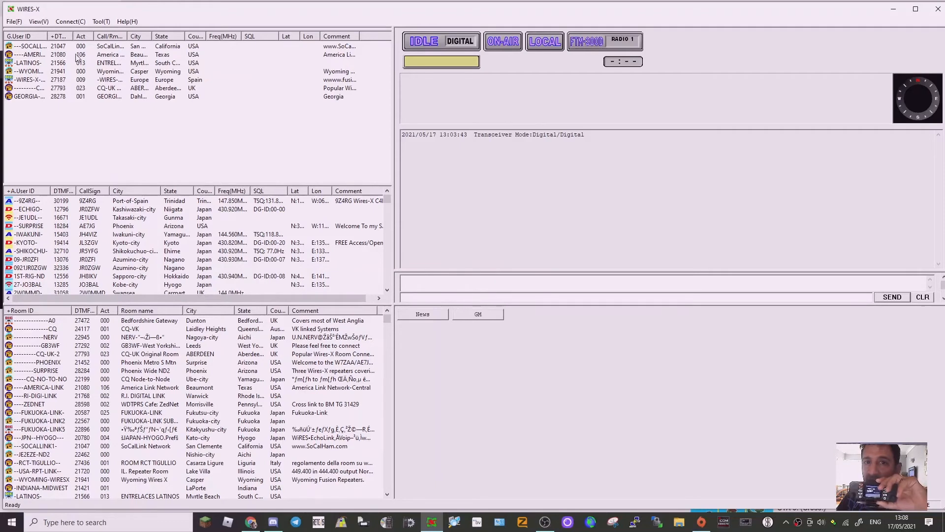
# Bring up the context menu of actions for the Texas node in the WIRES-X node list.
pyautogui.rightClick(31, 54)
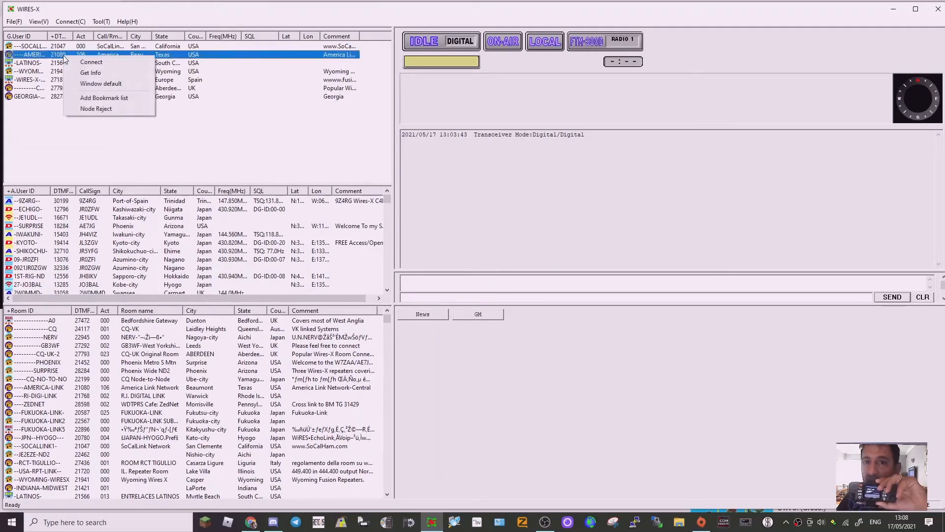
pyautogui.click(90, 61)
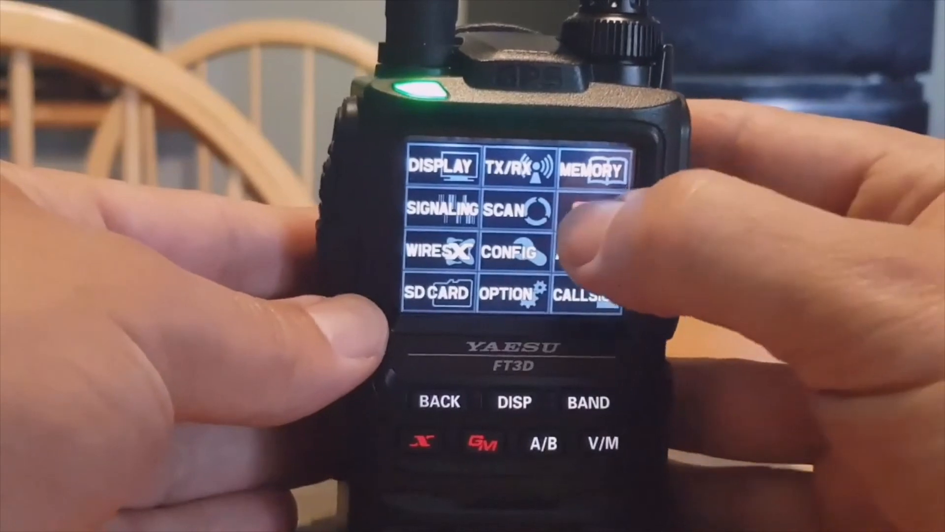
# Show the FT3D GM menu with DP-ID LIST and RADIO ID CHECK entries.
pyautogui.click(486, 442)
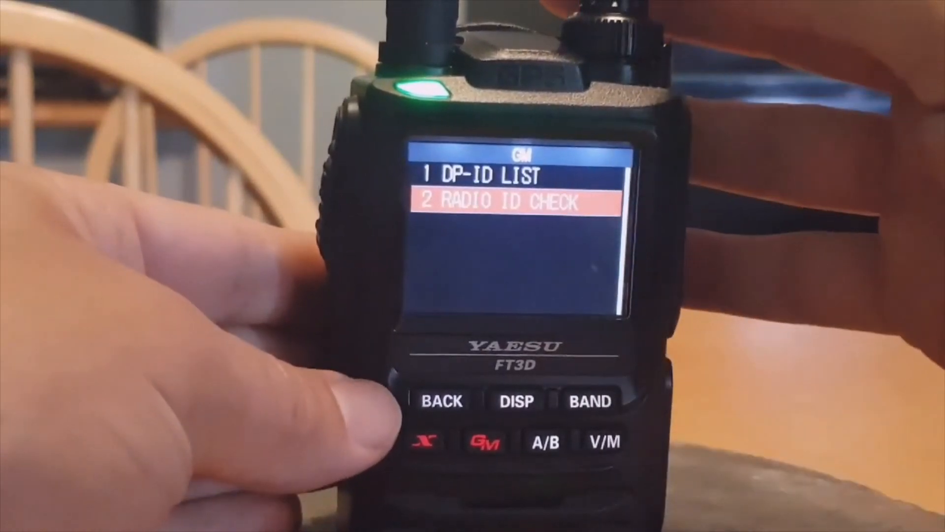